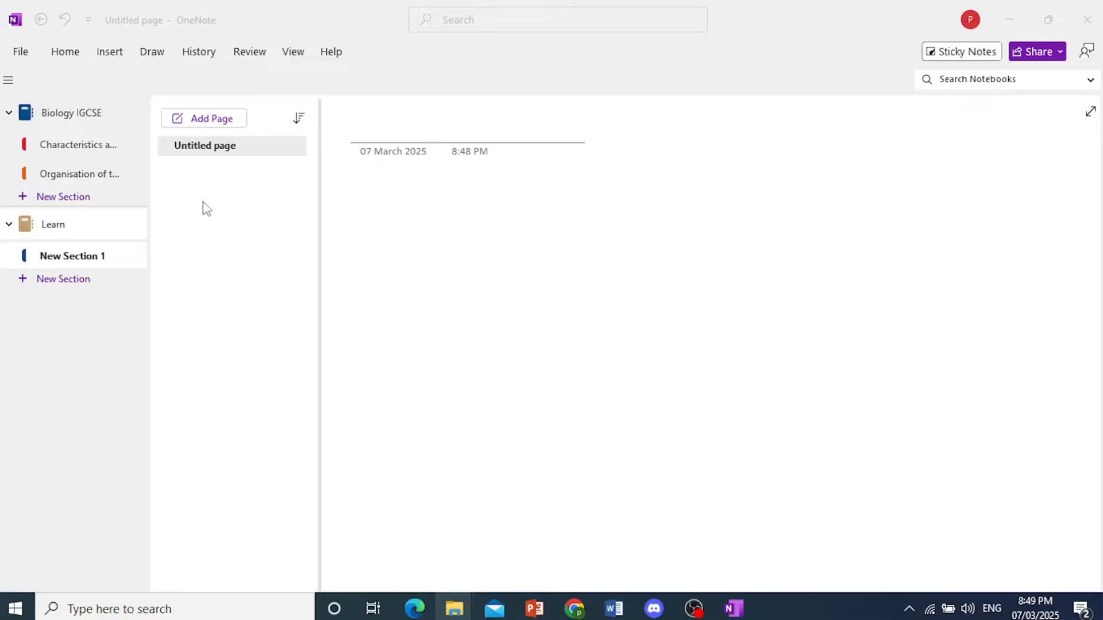
{"action": "mouse_move", "coordinate": [72, 117]}
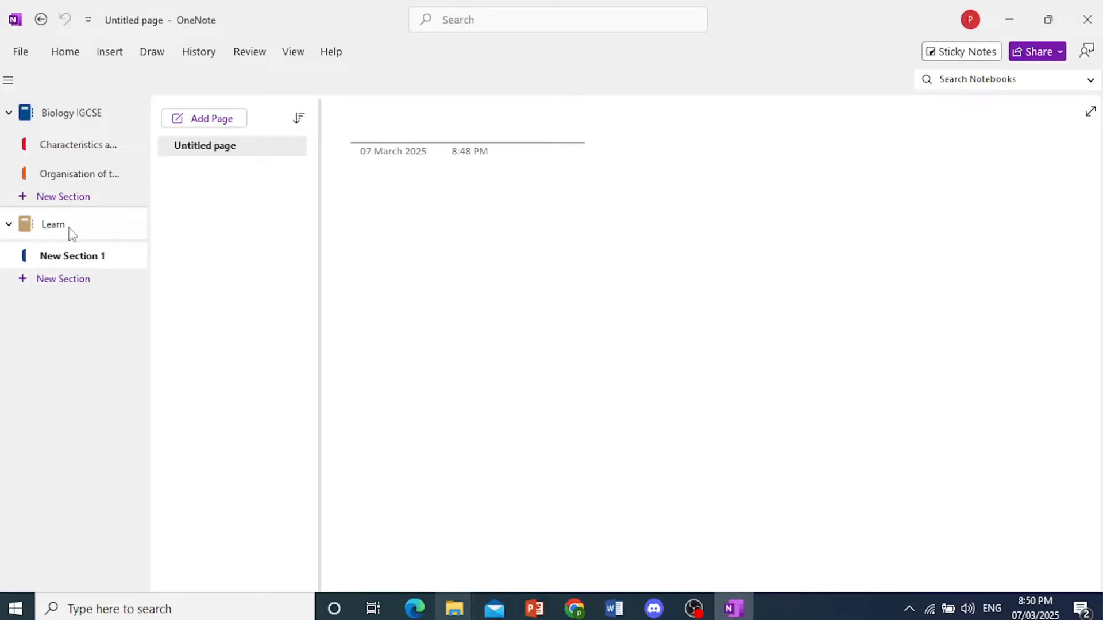
Step: Create a notebook named 'Tutorial1' stored on This PC
{"action": "left_click", "coordinate": [21, 52]}
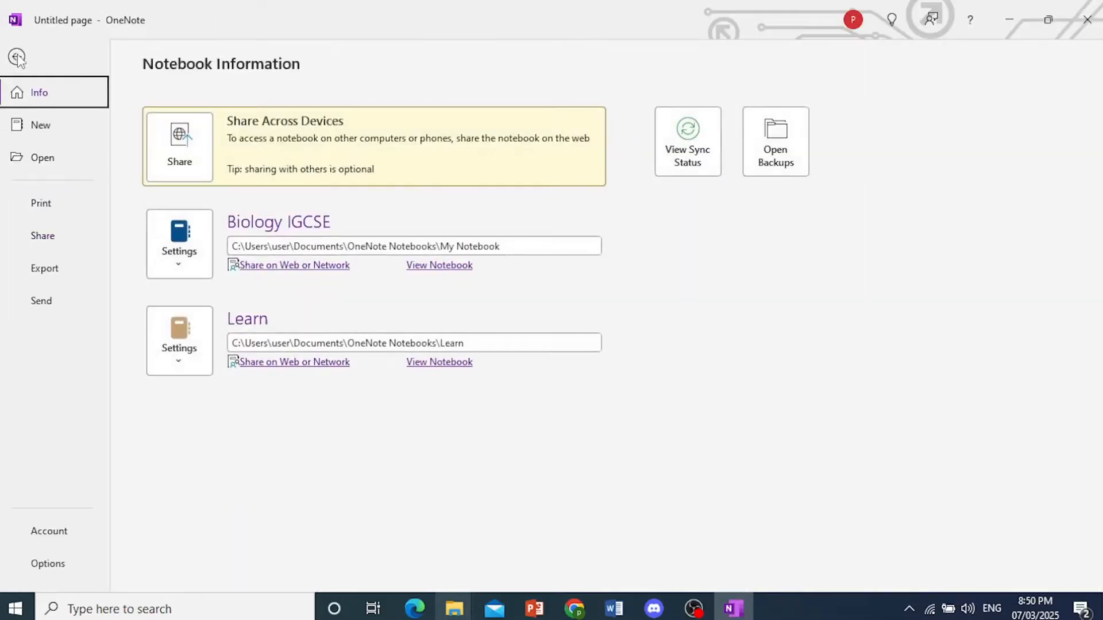
{"action": "mouse_move", "coordinate": [271, 208]}
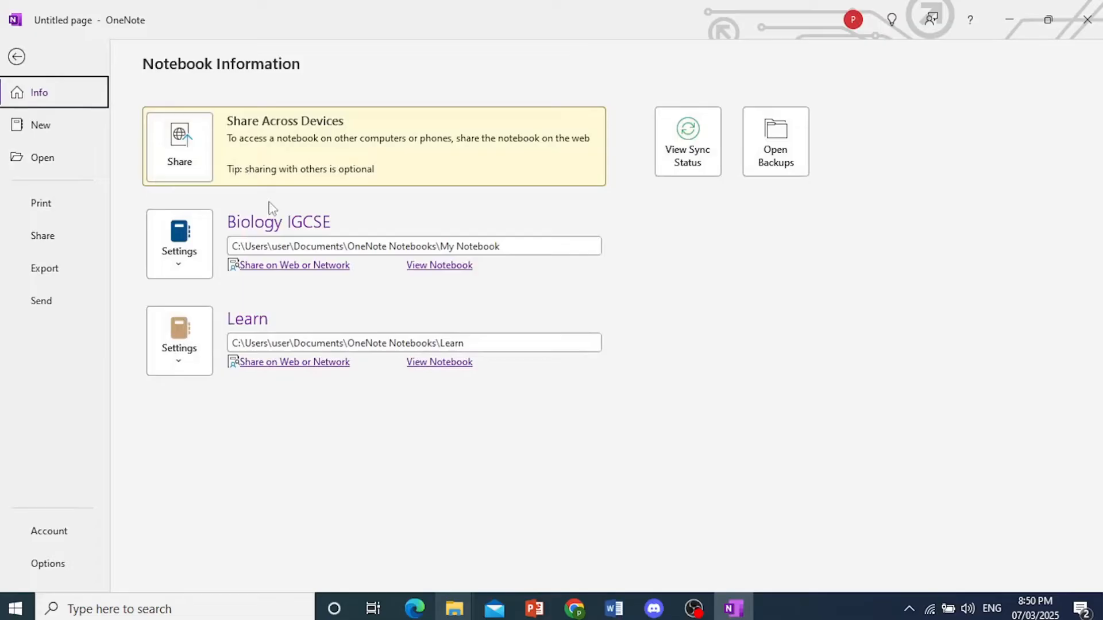
{"action": "mouse_move", "coordinate": [50, 128]}
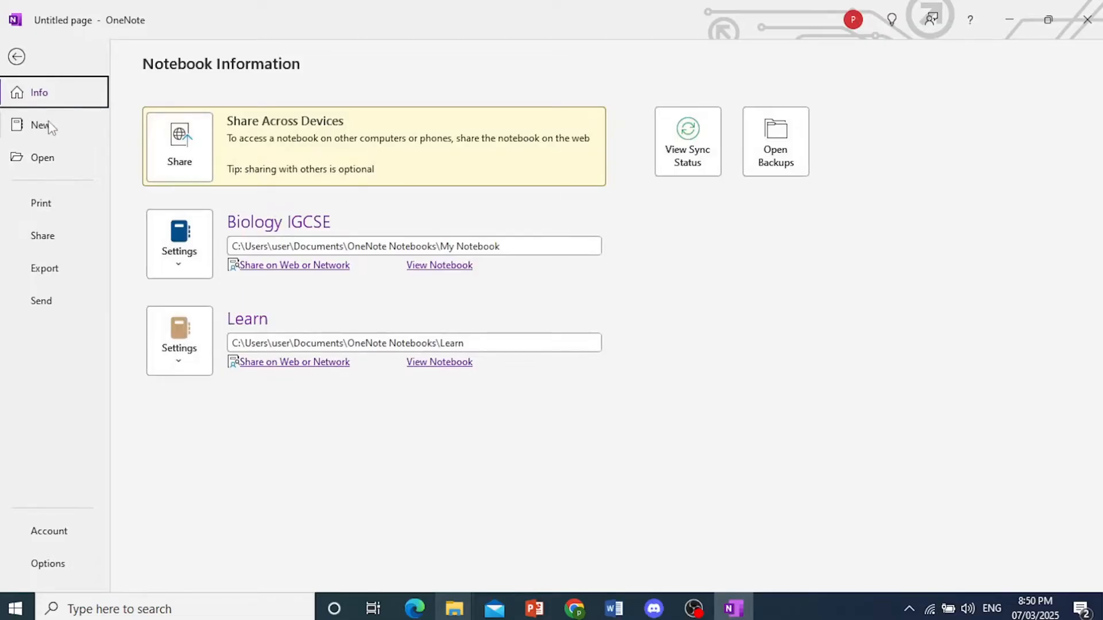
{"action": "left_click", "coordinate": [32, 125]}
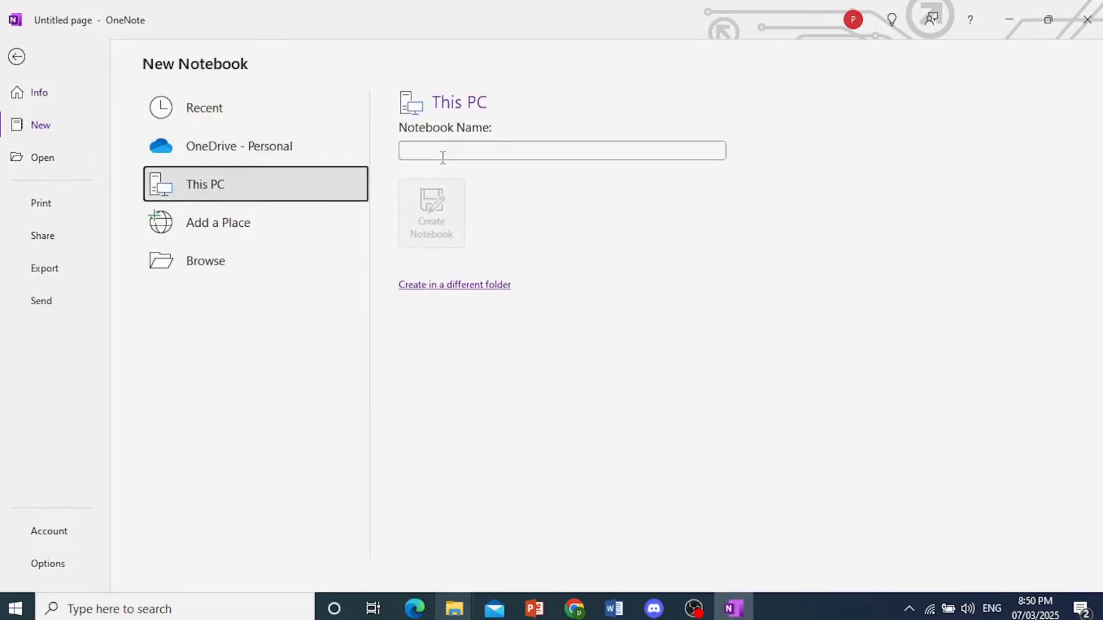
{"action": "left_click", "coordinate": [562, 151]}
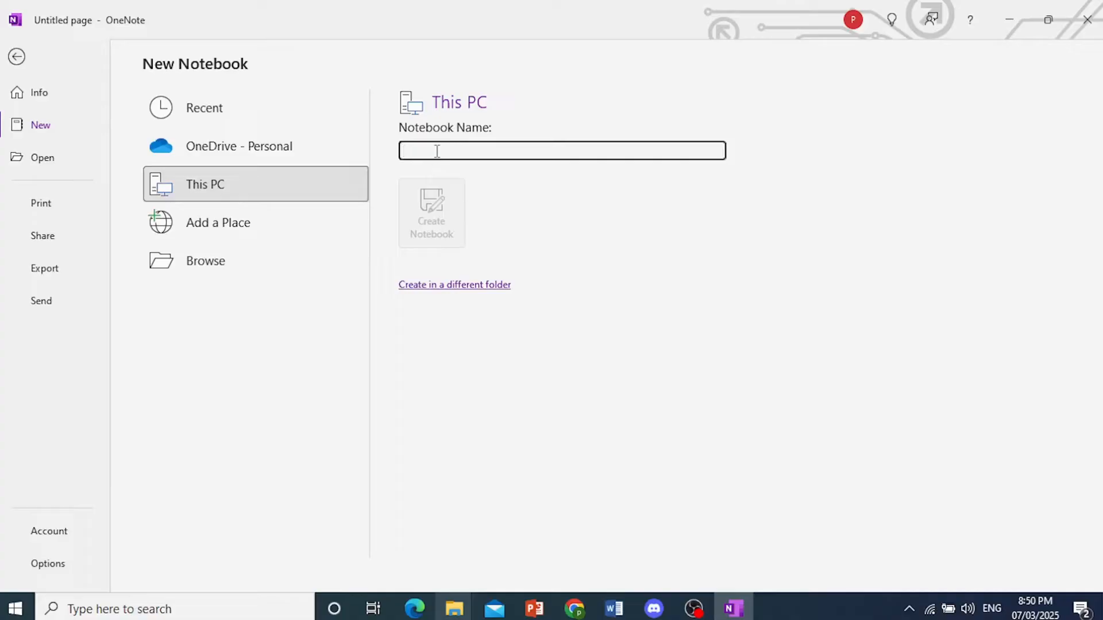
{"action": "type", "text": "Tutorial1"}
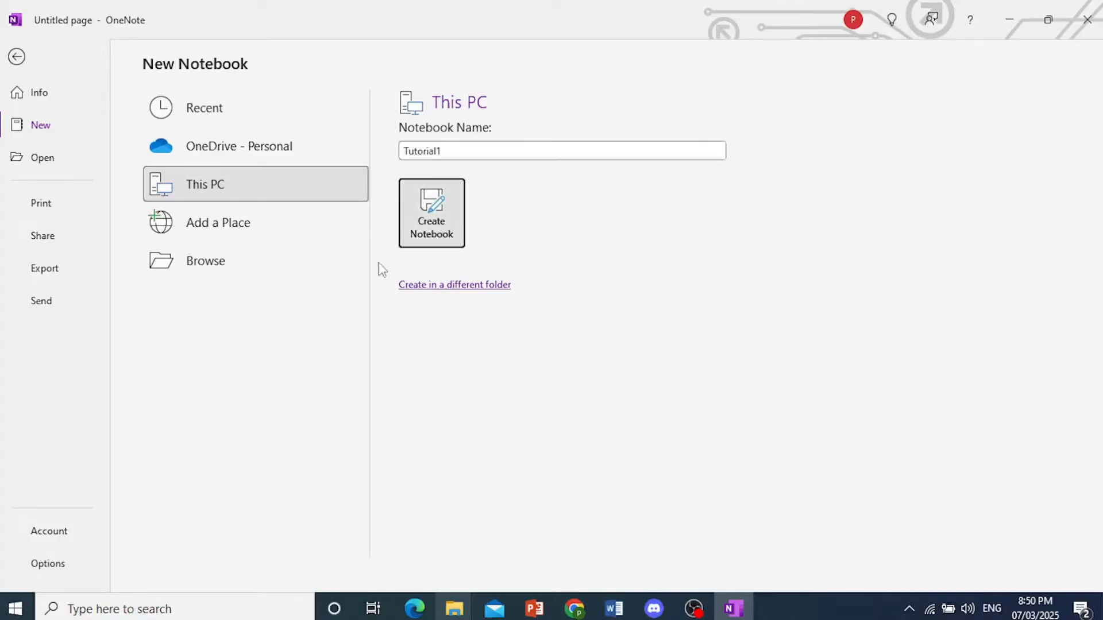
{"action": "left_click", "coordinate": [430, 212]}
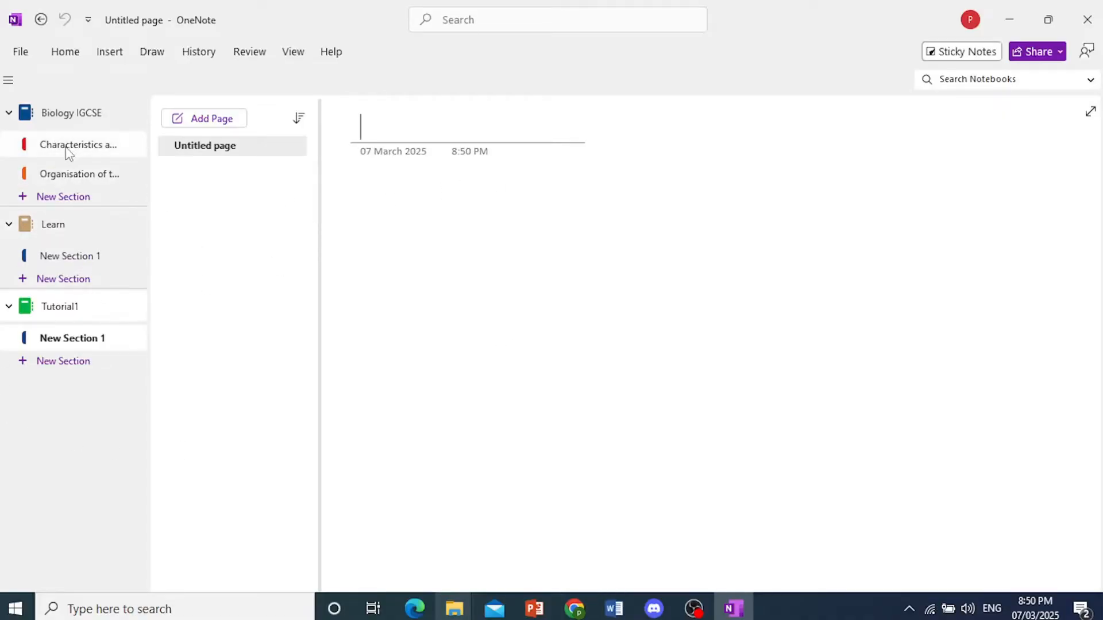
Step: Copy the Characteristics and Classification section into Tutorial1 via Move or Copy
{"action": "right_click", "coordinate": [74, 144]}
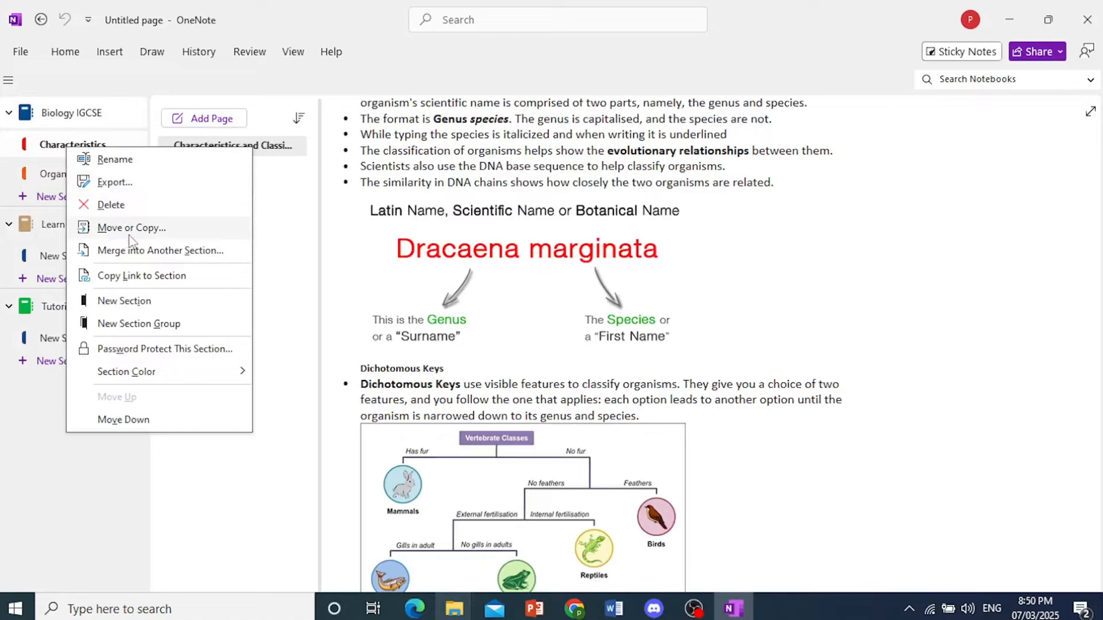
{"action": "left_click", "coordinate": [131, 227]}
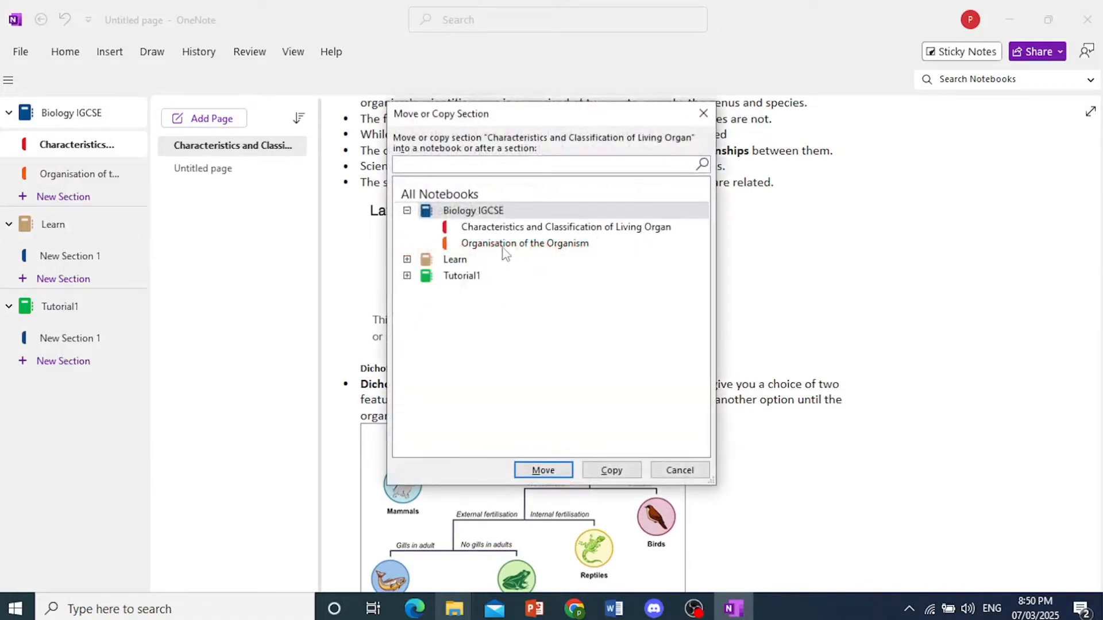
{"action": "left_click", "coordinate": [566, 227]}
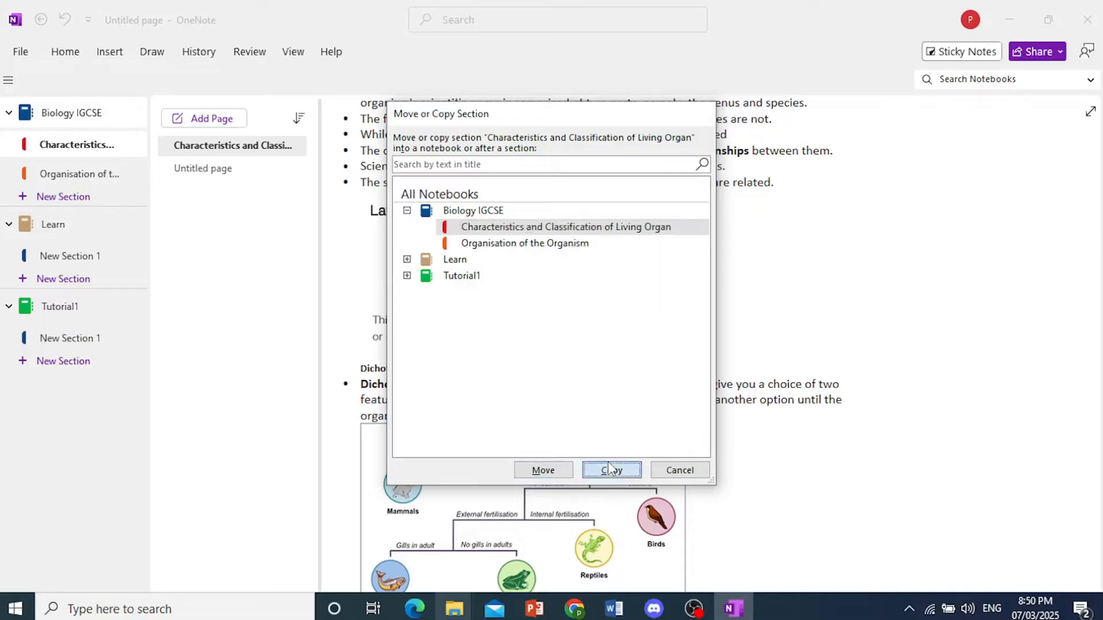
{"action": "left_click", "coordinate": [611, 470]}
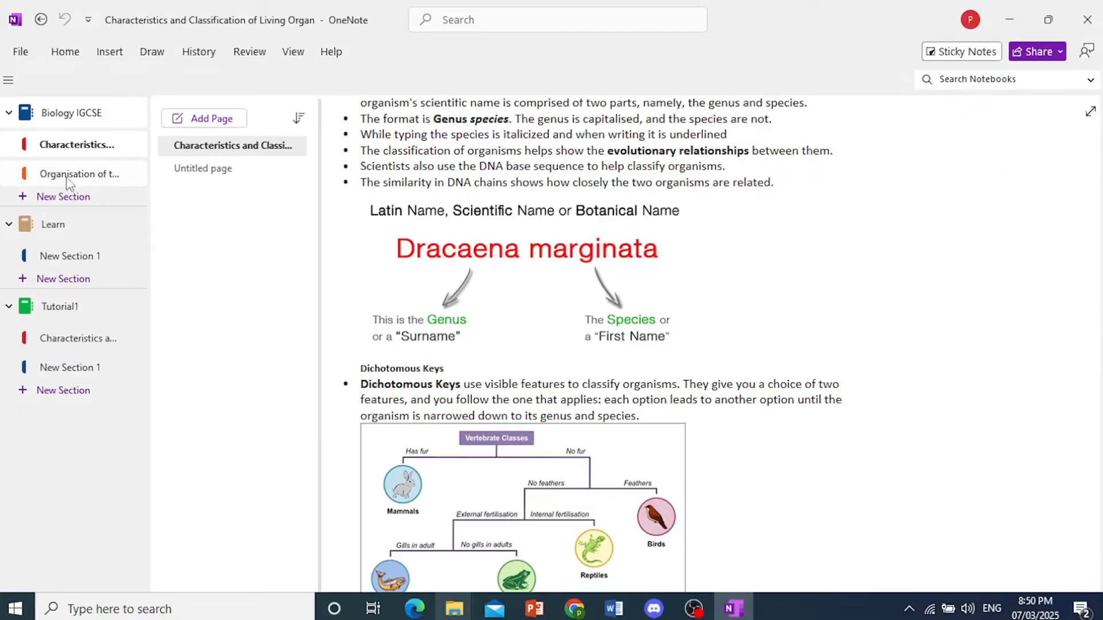
Step: Bring up the Organisation of the Organism section's menu, then dismiss it
{"action": "right_click", "coordinate": [75, 174]}
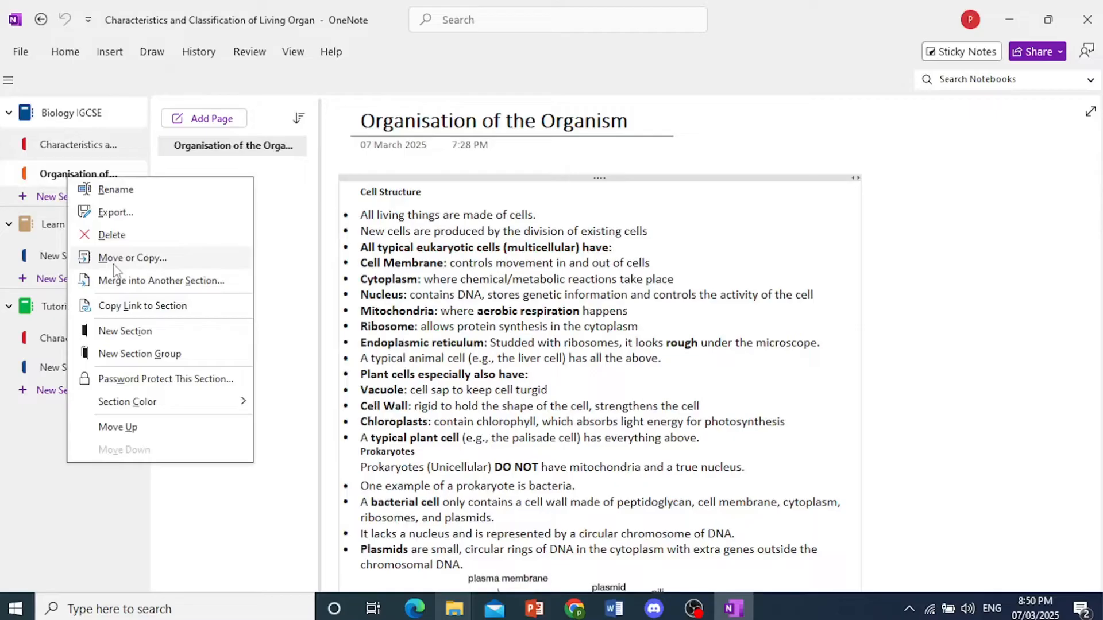
{"action": "left_click", "coordinate": [37, 455]}
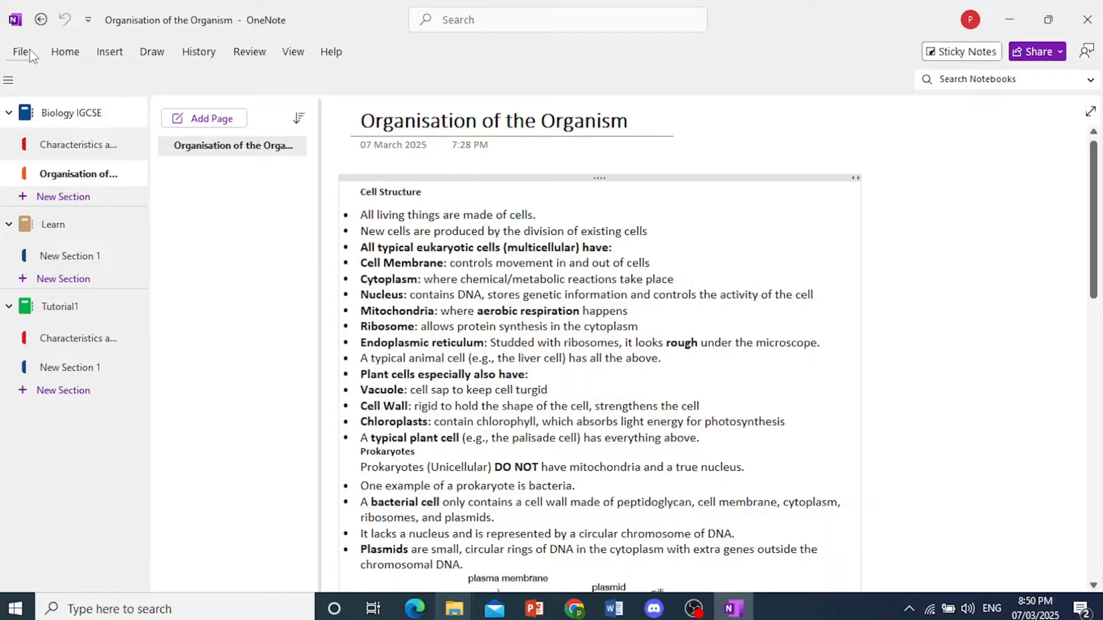
Step: Open the File > Info screen showing notebook storage locations
{"action": "left_click", "coordinate": [21, 52]}
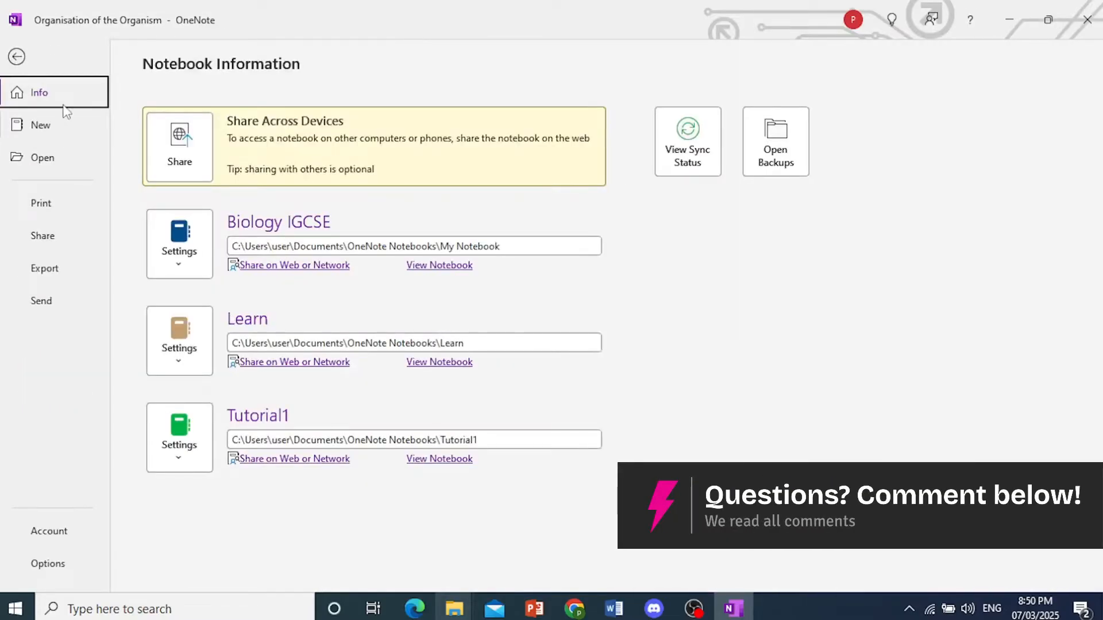
{"action": "mouse_move", "coordinate": [81, 168]}
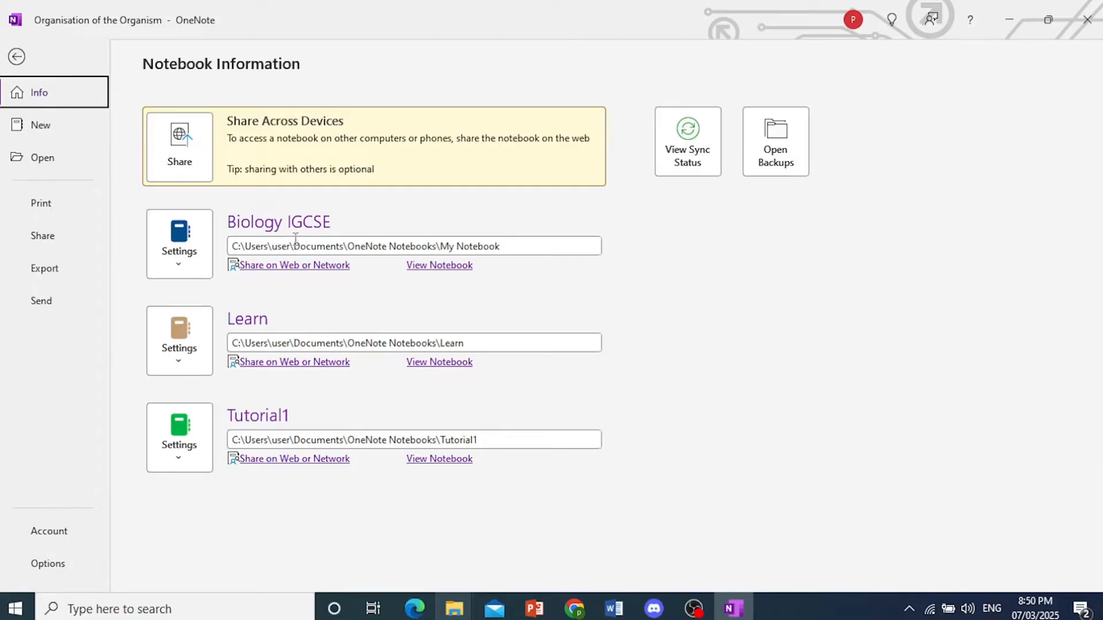
{"action": "mouse_move", "coordinate": [425, 366]}
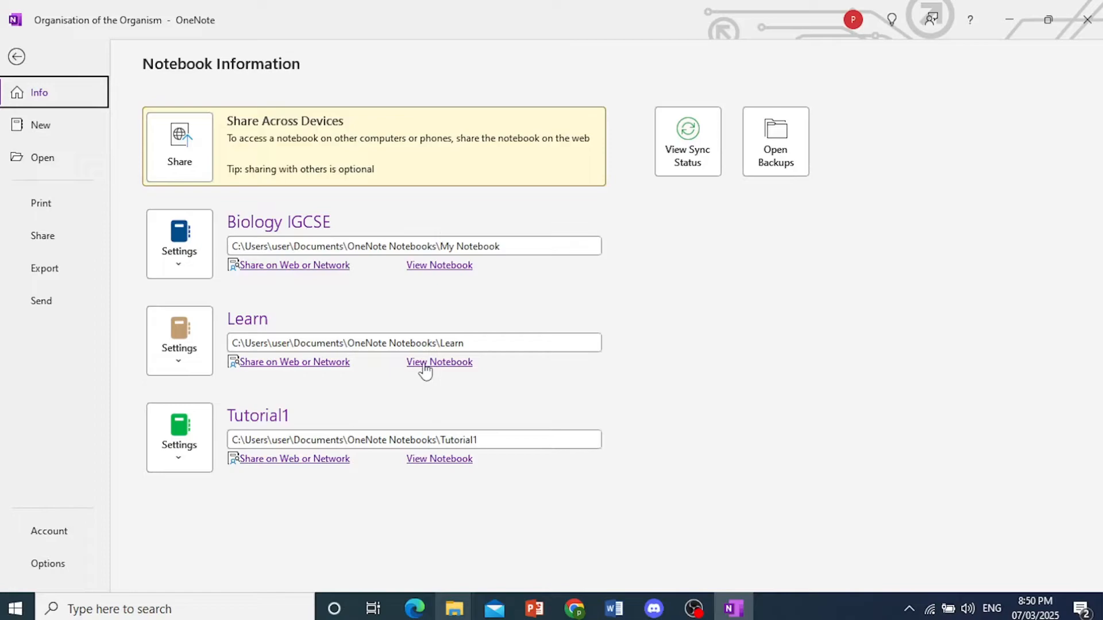
{"action": "mouse_move", "coordinate": [460, 381]}
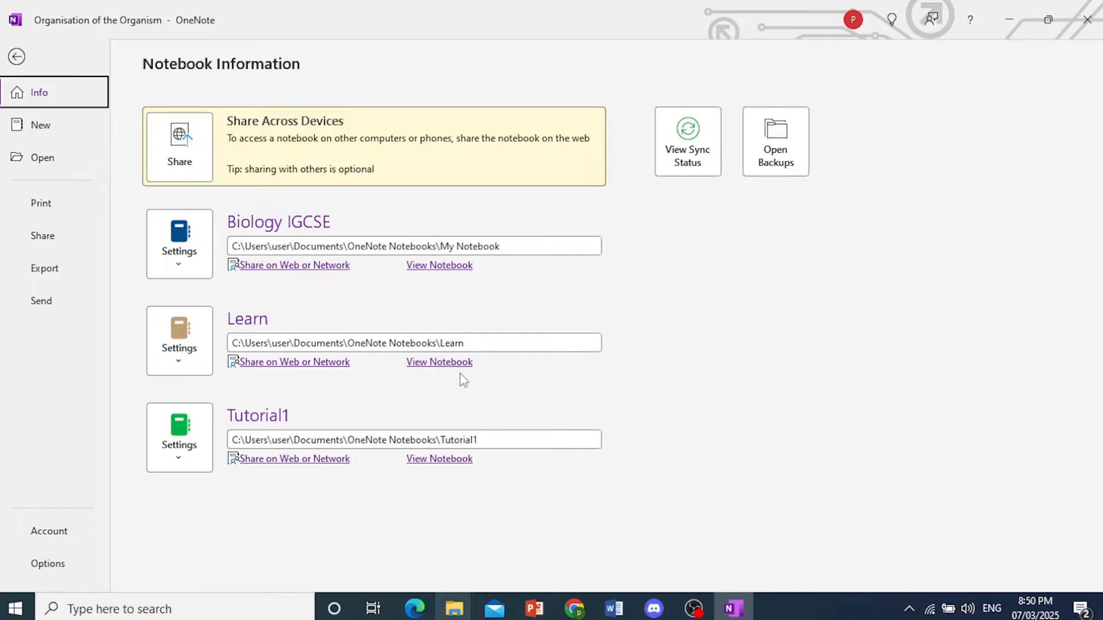
{"action": "mouse_move", "coordinate": [394, 300]}
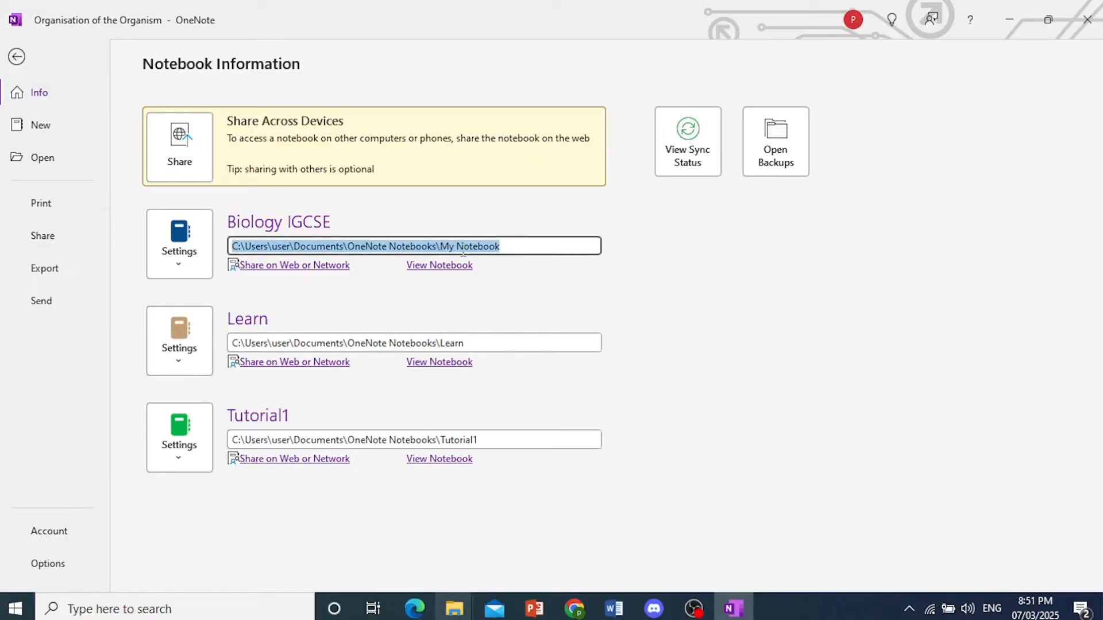
{"action": "mouse_move", "coordinate": [460, 528]}
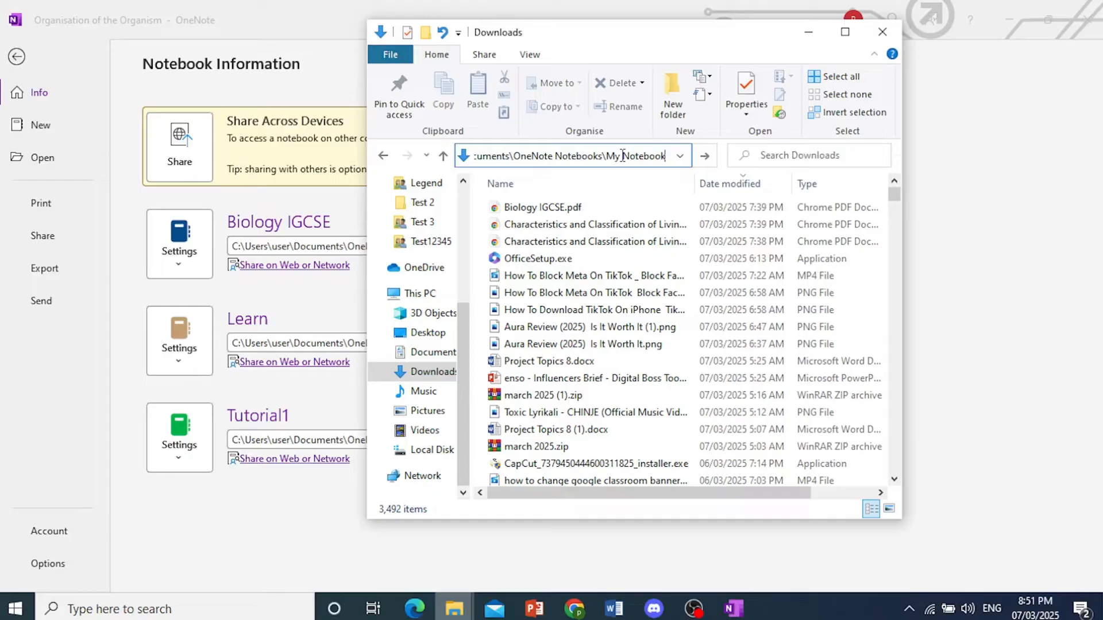
Step: Copy the three notebook files from the My Notebook folder, then return to OneNote
{"action": "key", "text": "Enter"}
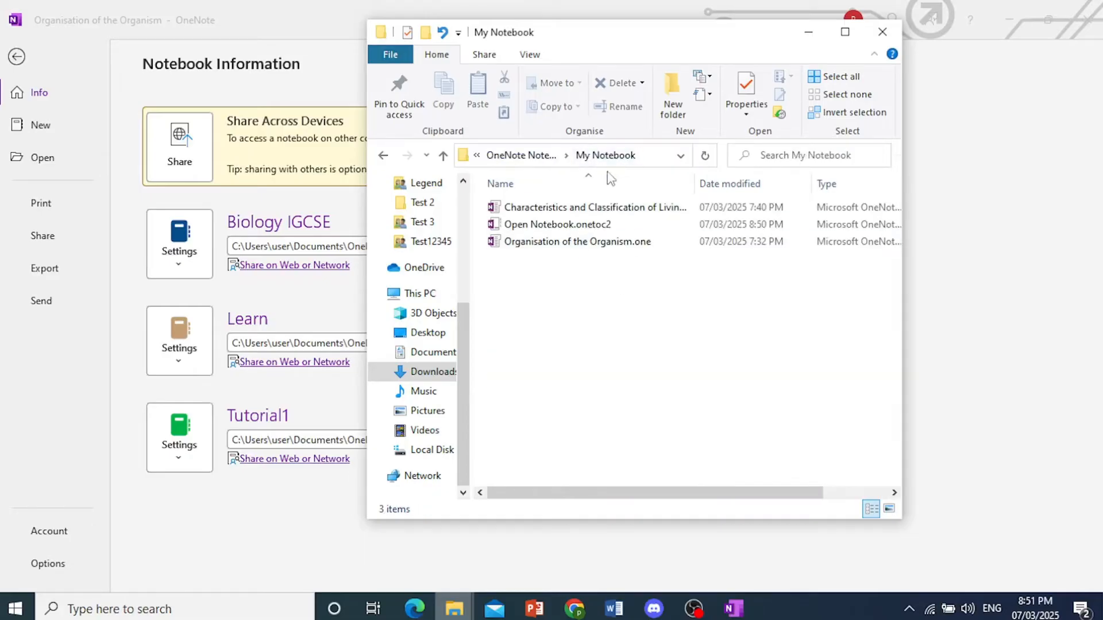
{"action": "mouse_move", "coordinate": [625, 335]}
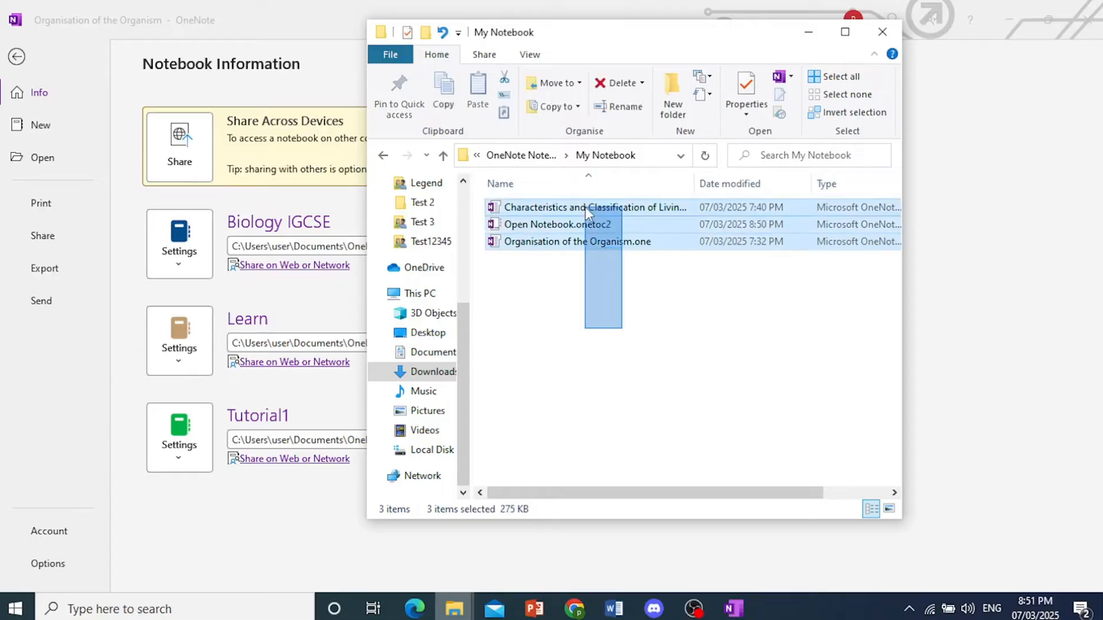
{"action": "right_click", "coordinate": [567, 224]}
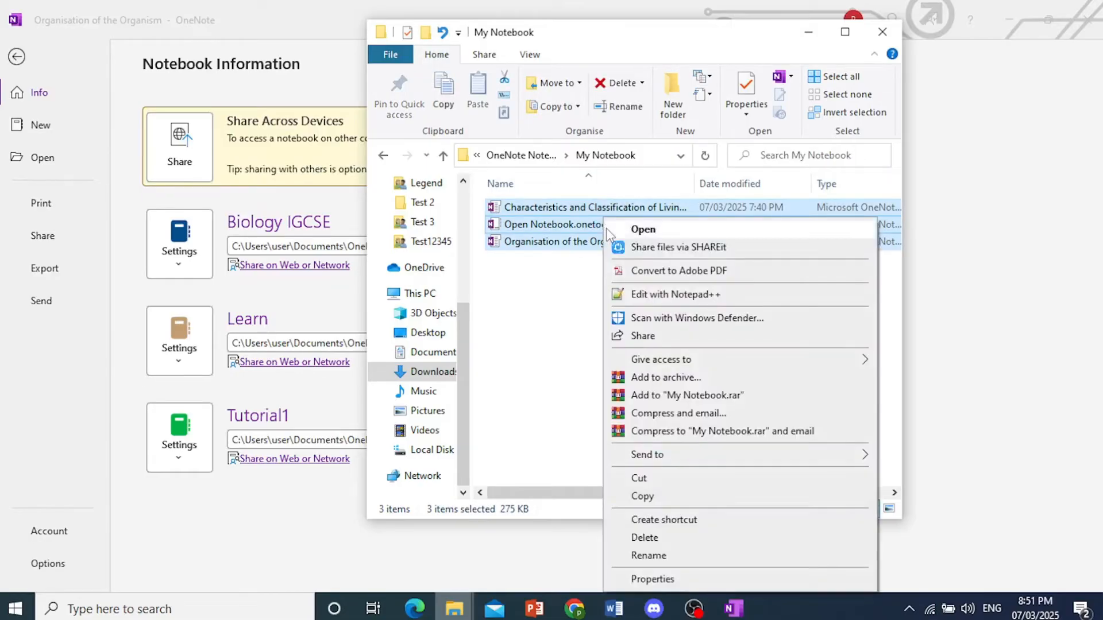
{"action": "left_click", "coordinate": [574, 165]}
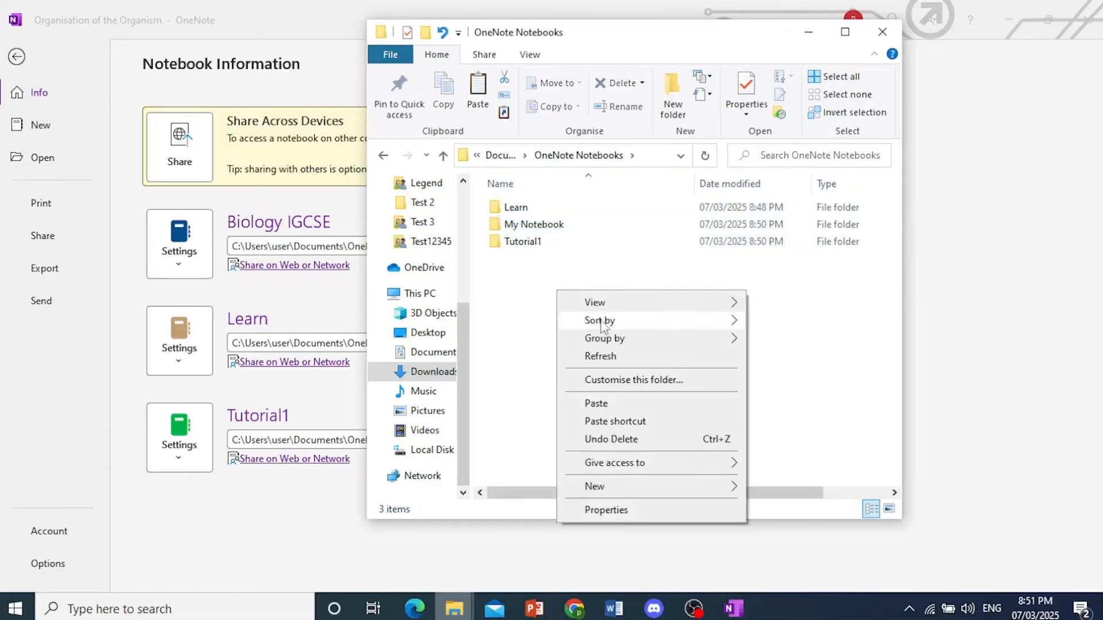
{"action": "left_click", "coordinate": [595, 486]}
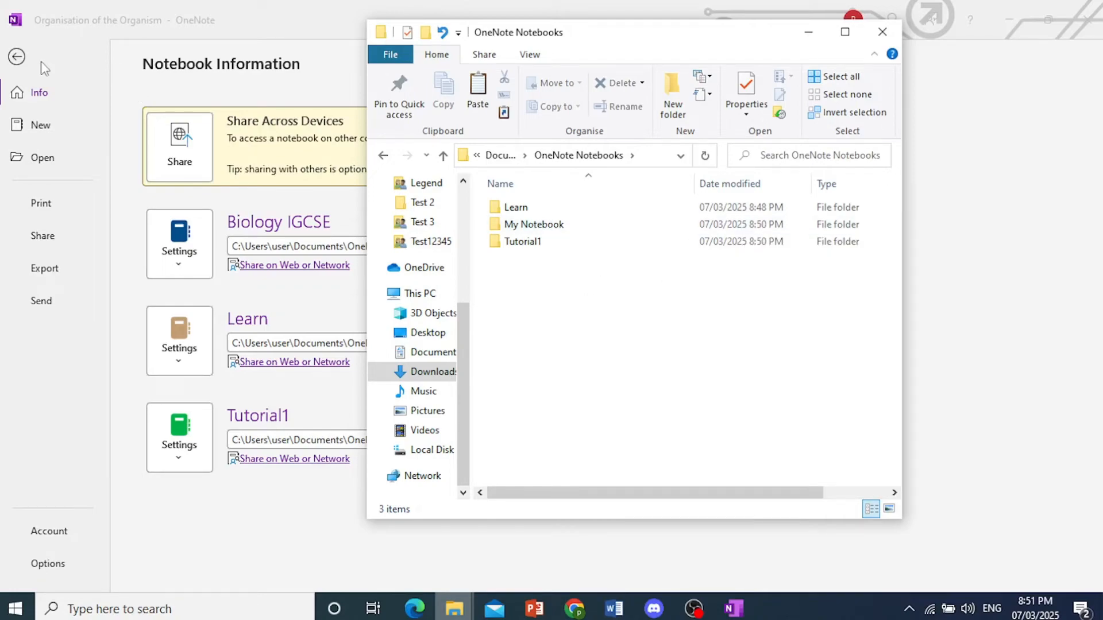
{"action": "left_click", "coordinate": [882, 32]}
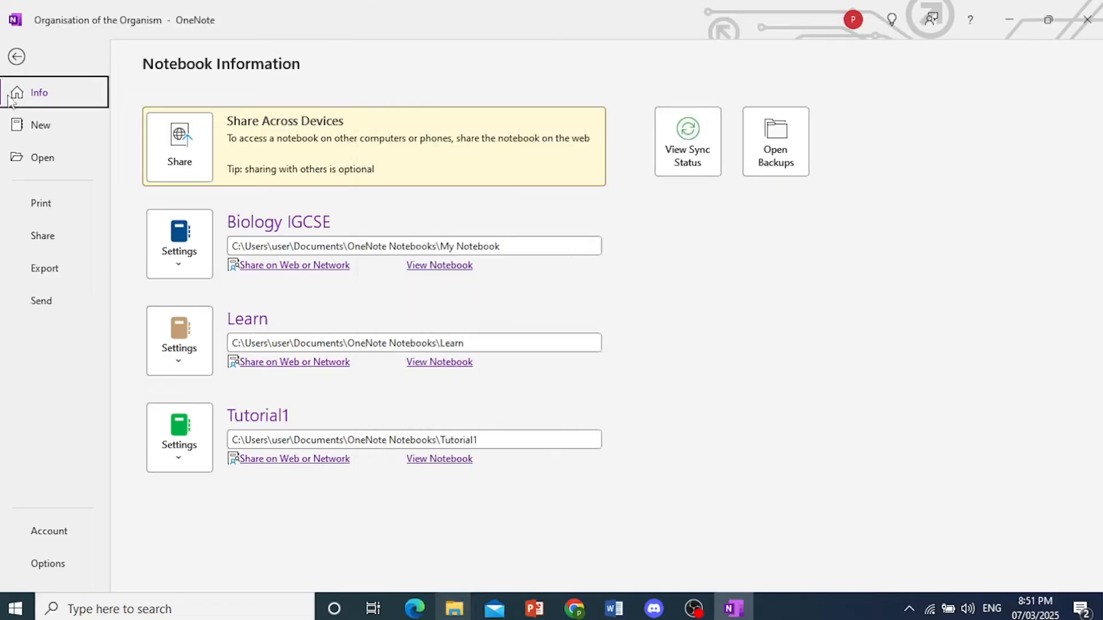
Step: Start a new notebook on This PC, entering the name 'Tutorial'
{"action": "left_click", "coordinate": [19, 39]}
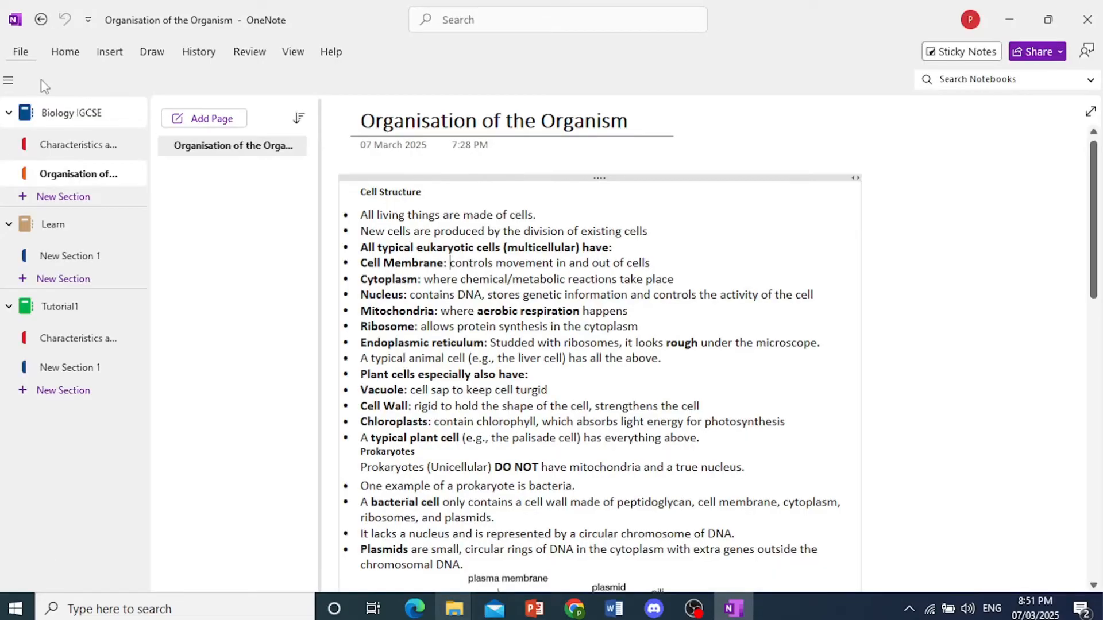
{"action": "left_click", "coordinate": [21, 52]}
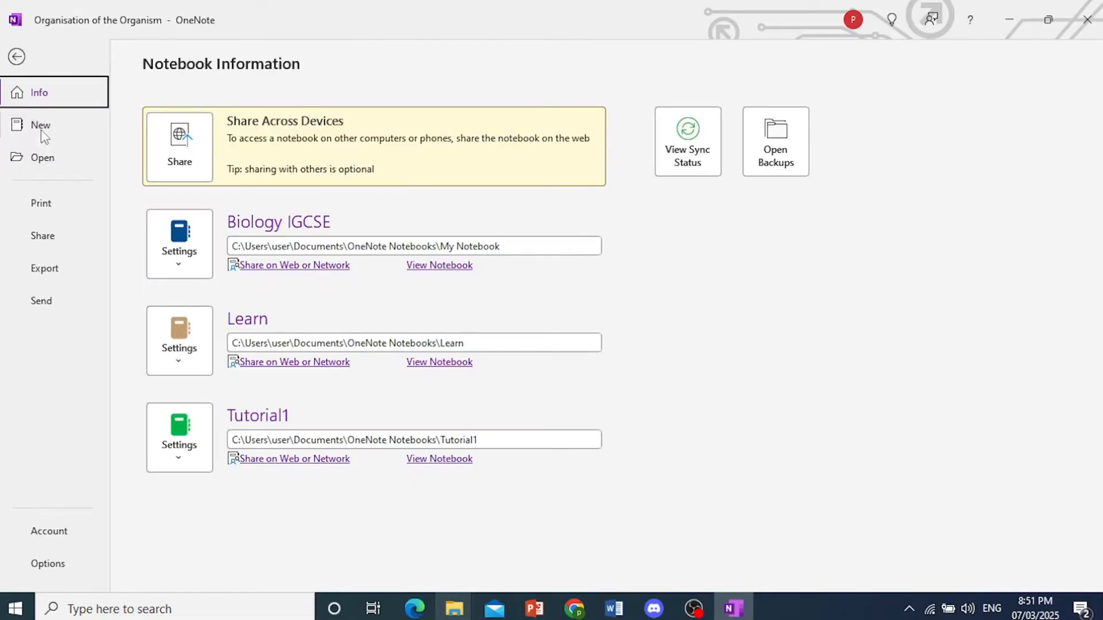
{"action": "left_click", "coordinate": [40, 125]}
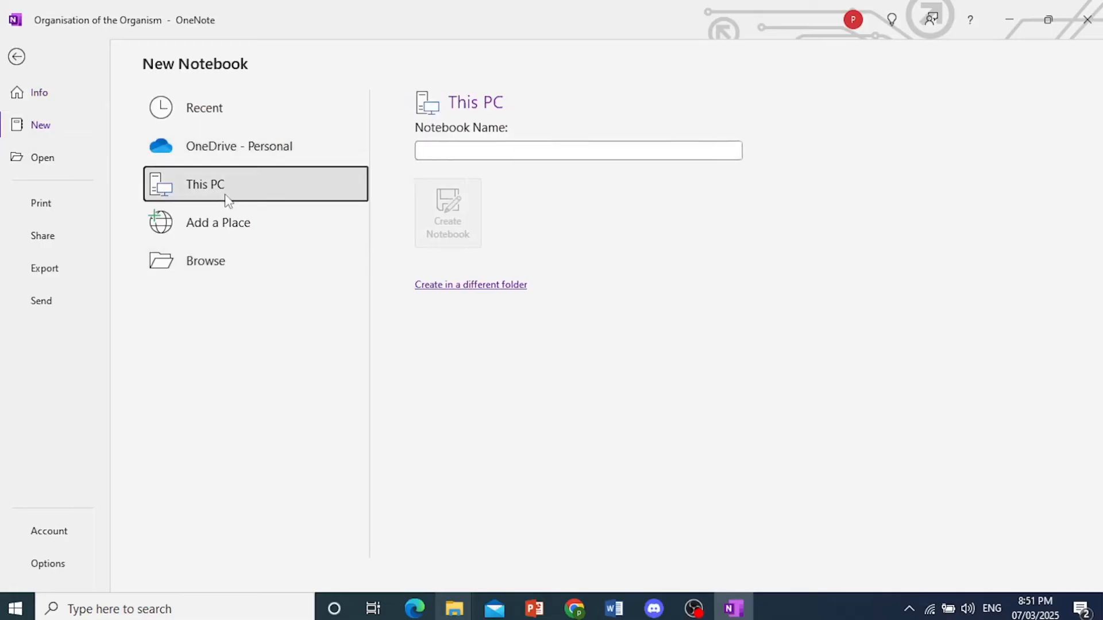
{"action": "type", "text": "Tutorial"}
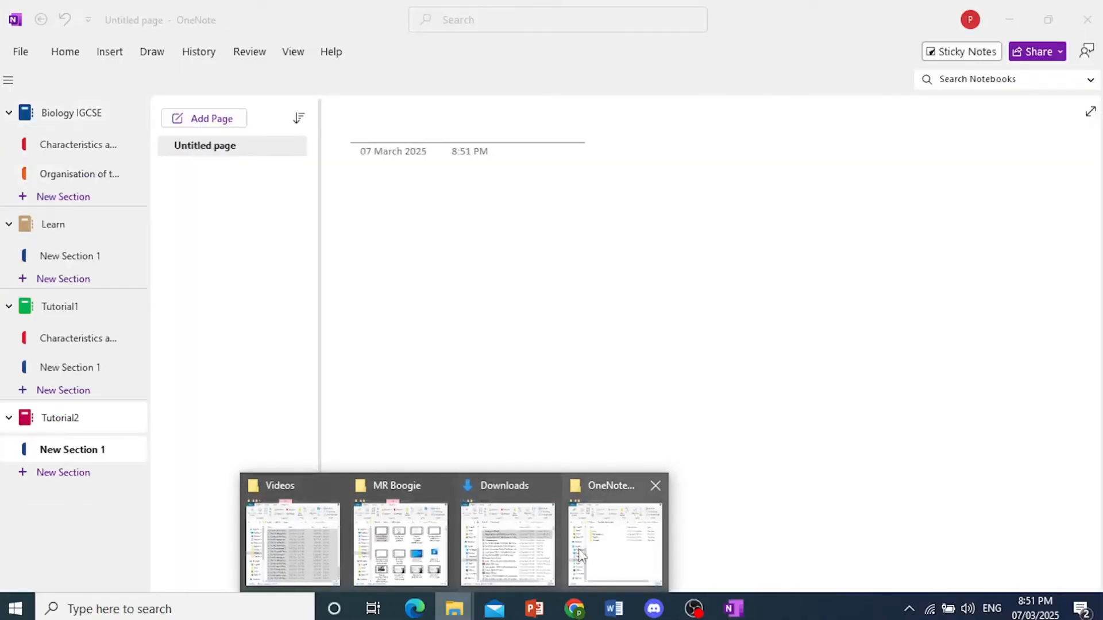
Step: Paste the copied section files into the Tutorial2 folder in File Explorer
{"action": "left_click", "coordinate": [611, 541]}
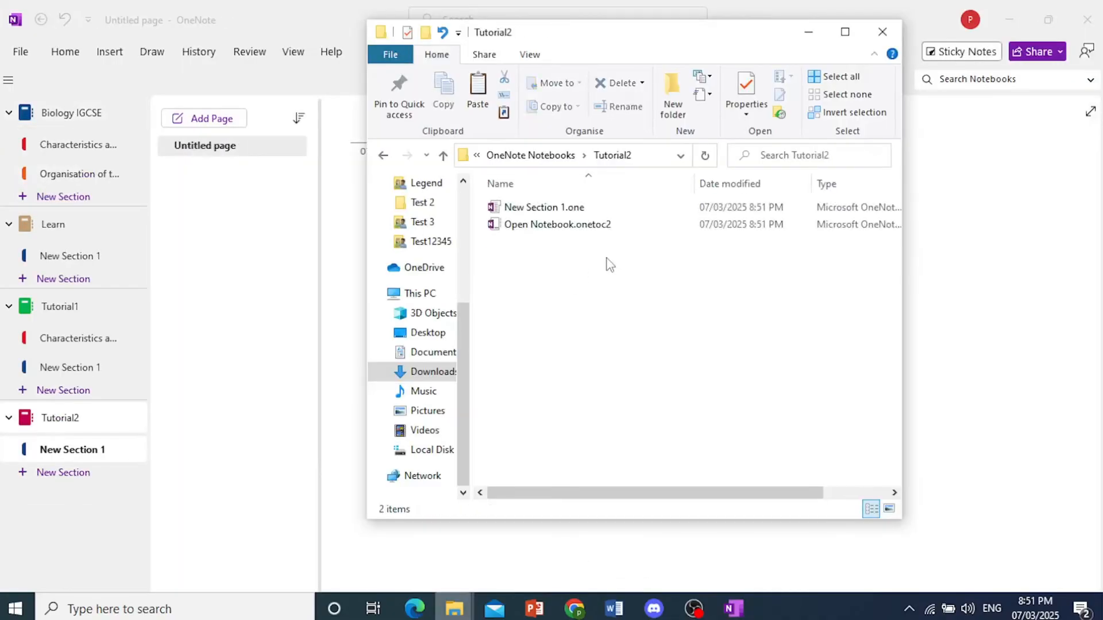
{"action": "right_click", "coordinate": [610, 264]}
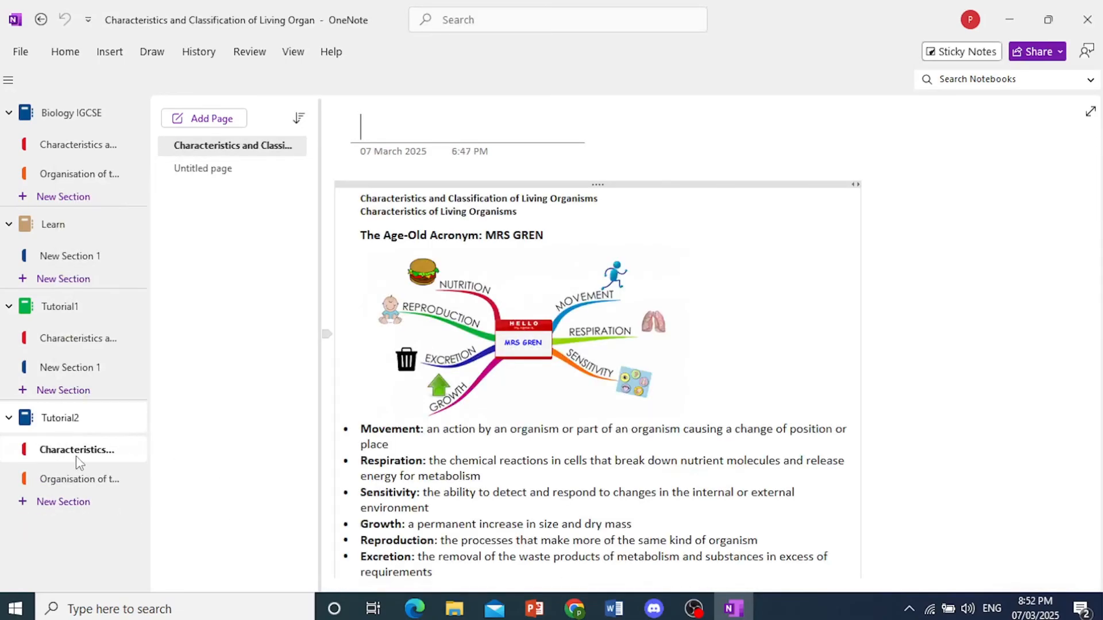
Step: Scroll through Tutorial2's Characteristics and Organisation of the Organism sections, ending on Organisation
{"action": "left_click", "coordinate": [78, 479]}
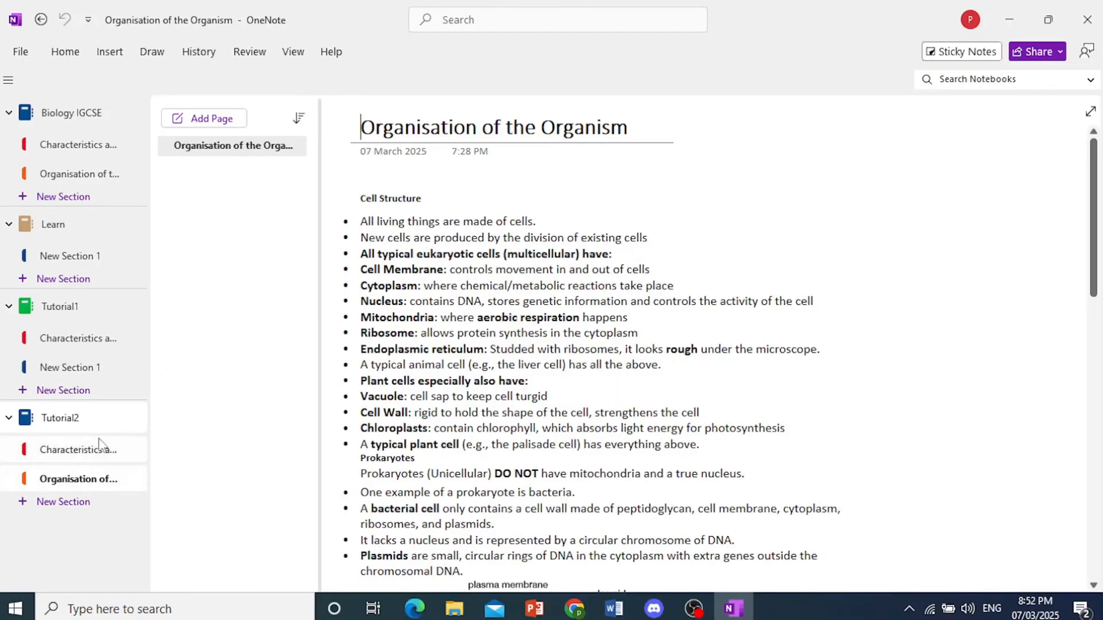
{"action": "left_click", "coordinate": [77, 450]}
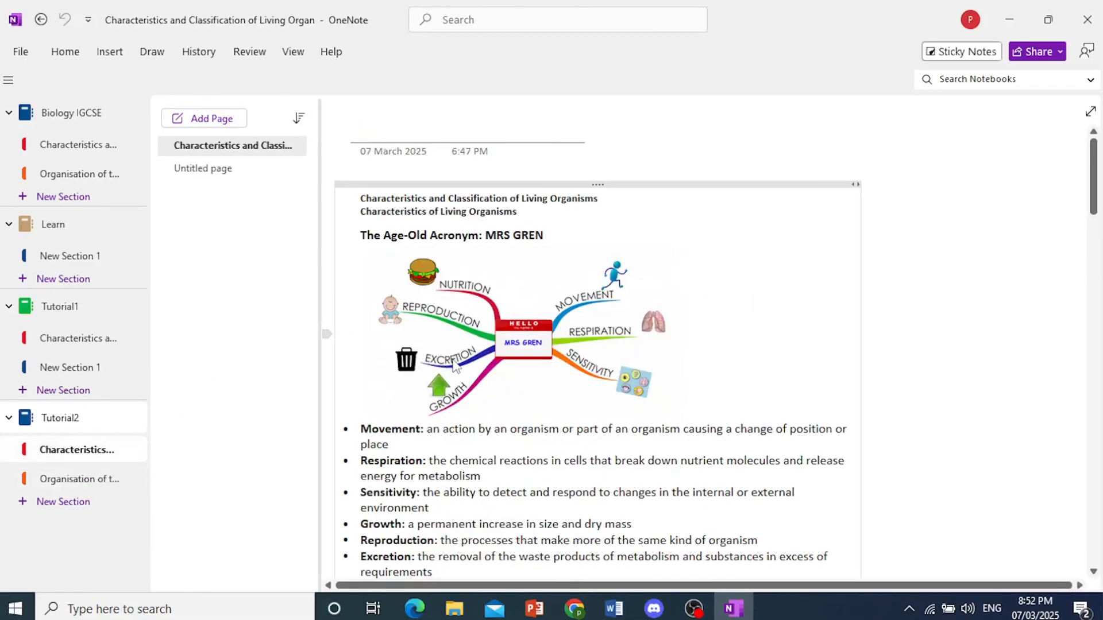
{"action": "scroll", "scroll_direction": "down", "scroll_amount": 3}
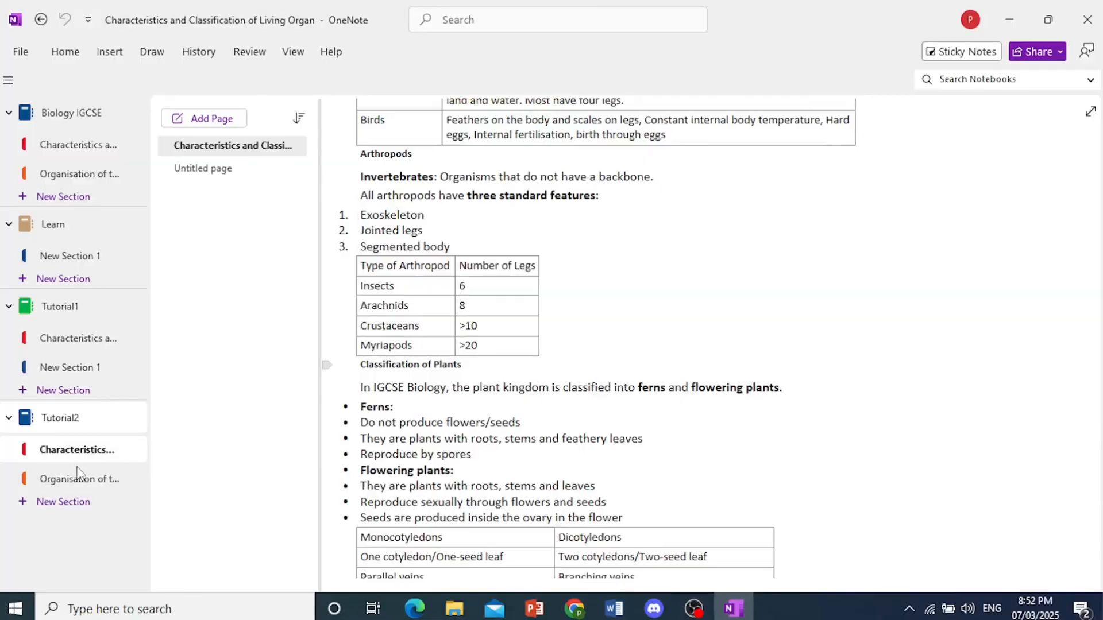
{"action": "left_click", "coordinate": [80, 478]}
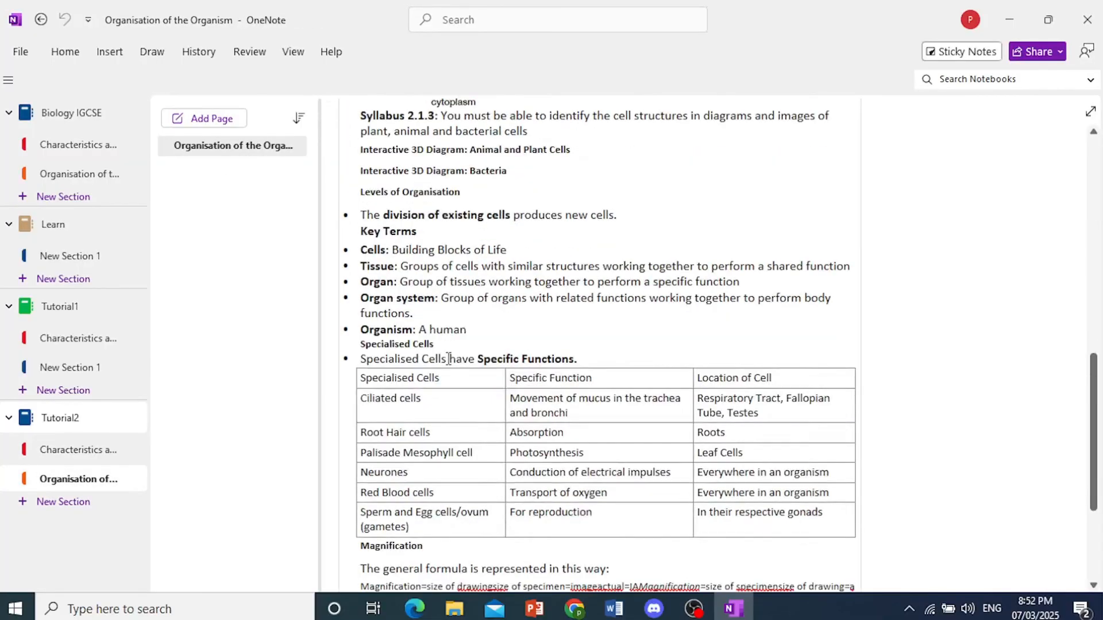
{"action": "scroll", "scroll_direction": "down", "scroll_amount": 3}
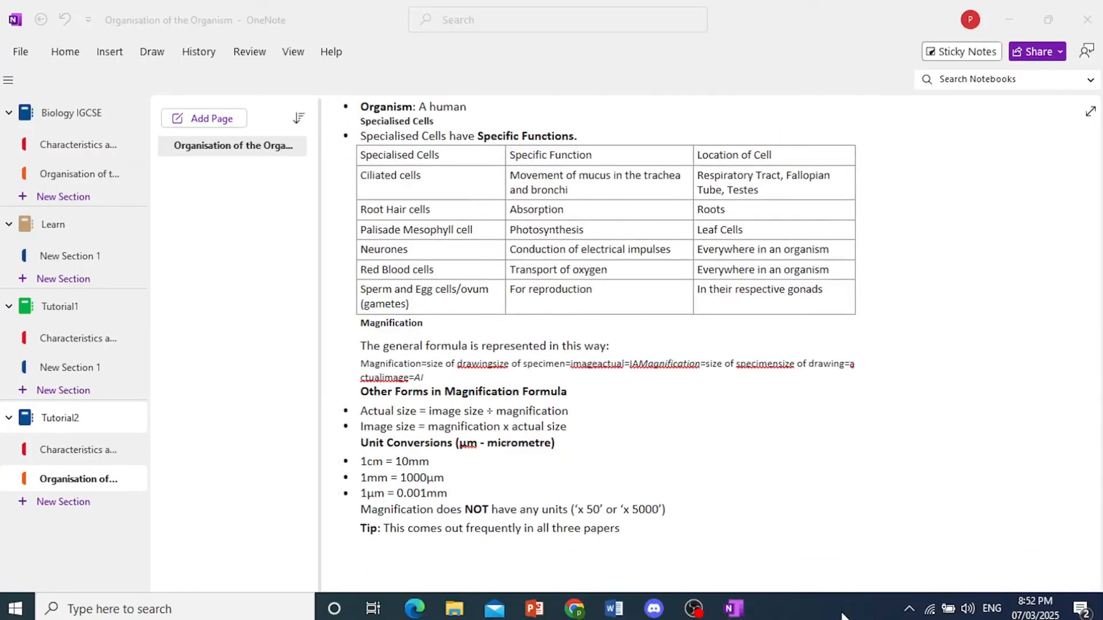